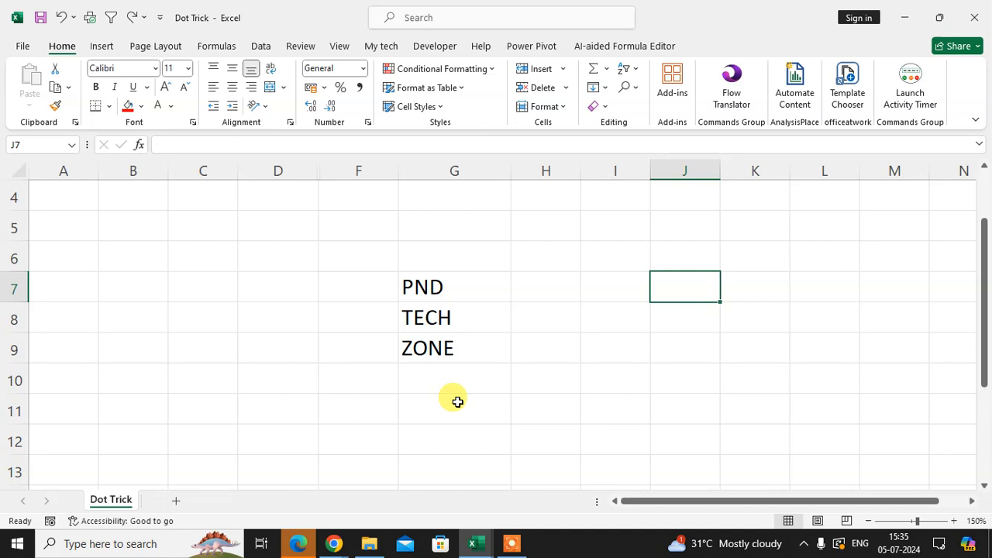
Append a row of typed dots after PND in cell G7.
left_click(455, 287)
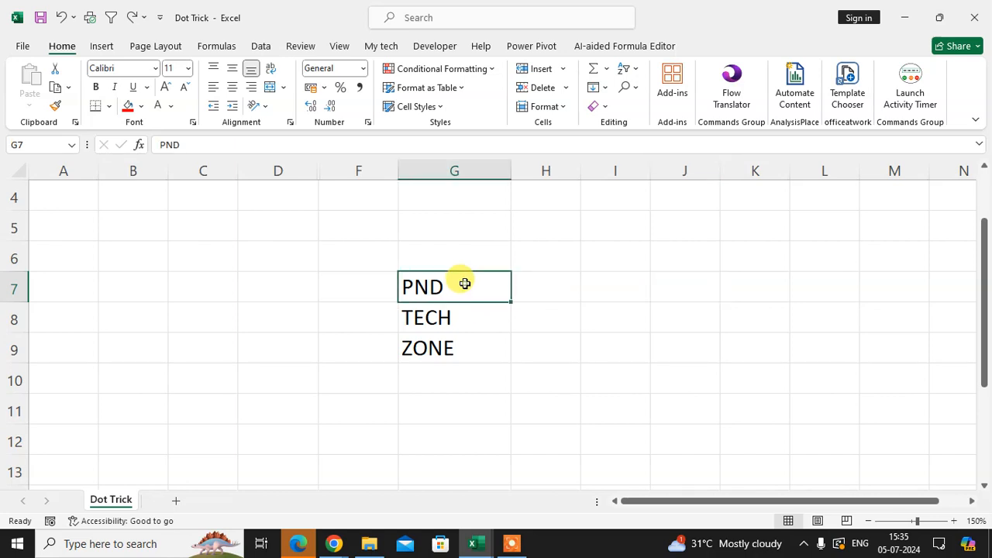
double_click(454, 287)
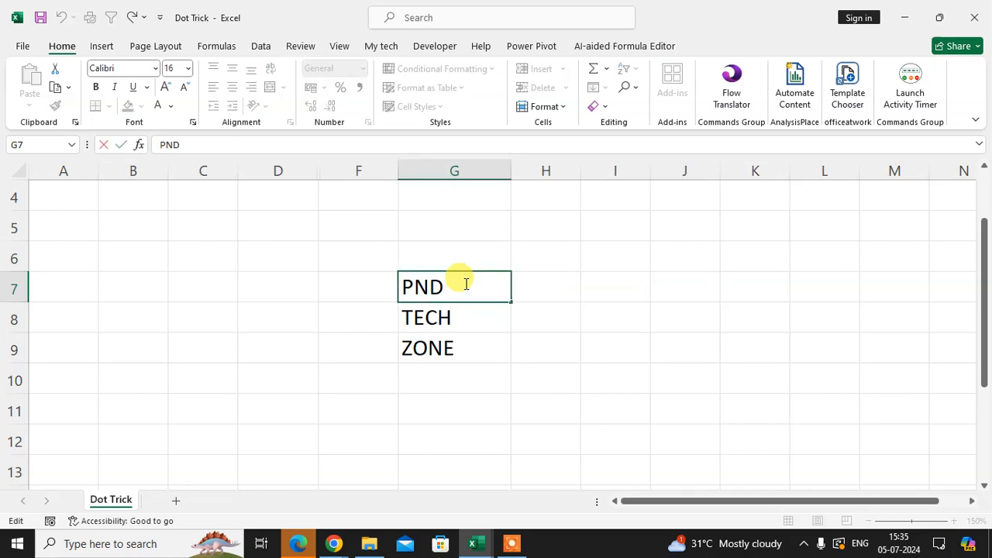
type("...")
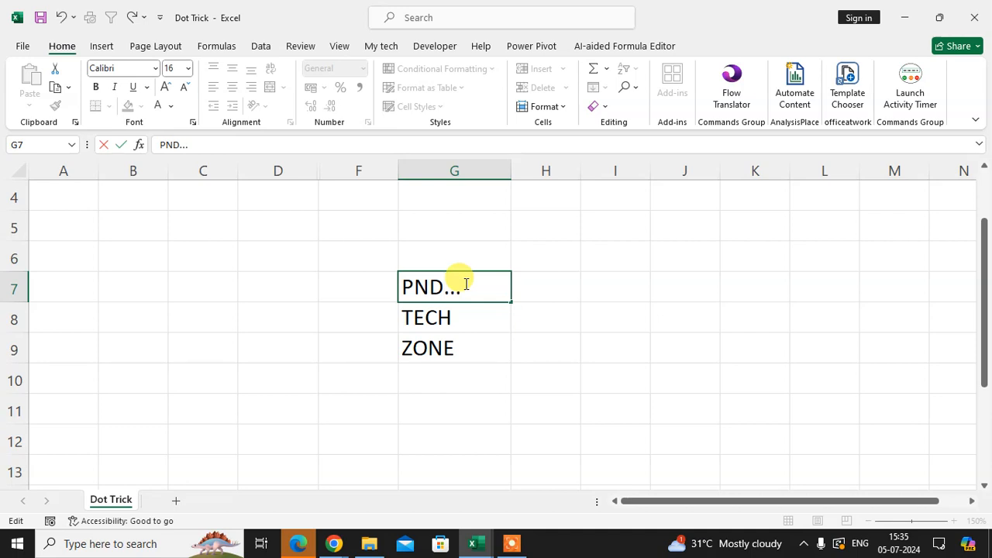
type(".......")
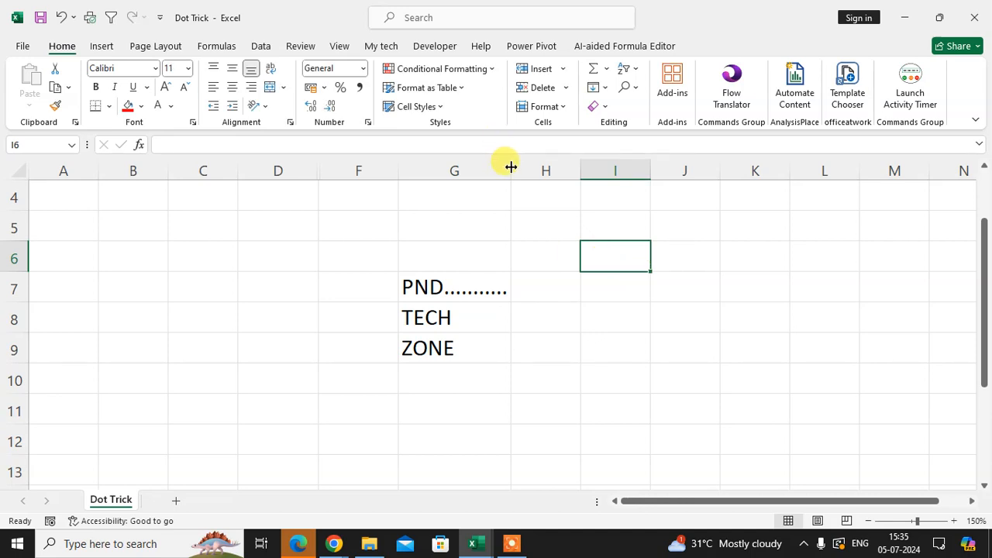
Widen column G slightly by dragging its header border.
left_click_drag(510, 169, 550, 170)
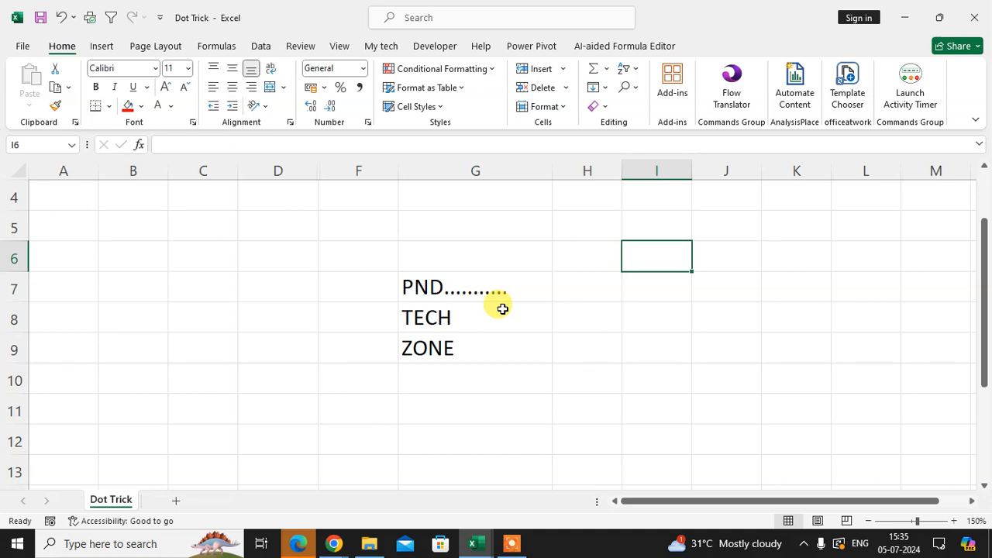
Clear the dots from G7 and open Format Cells for G7:G9.
double_click(500, 287)
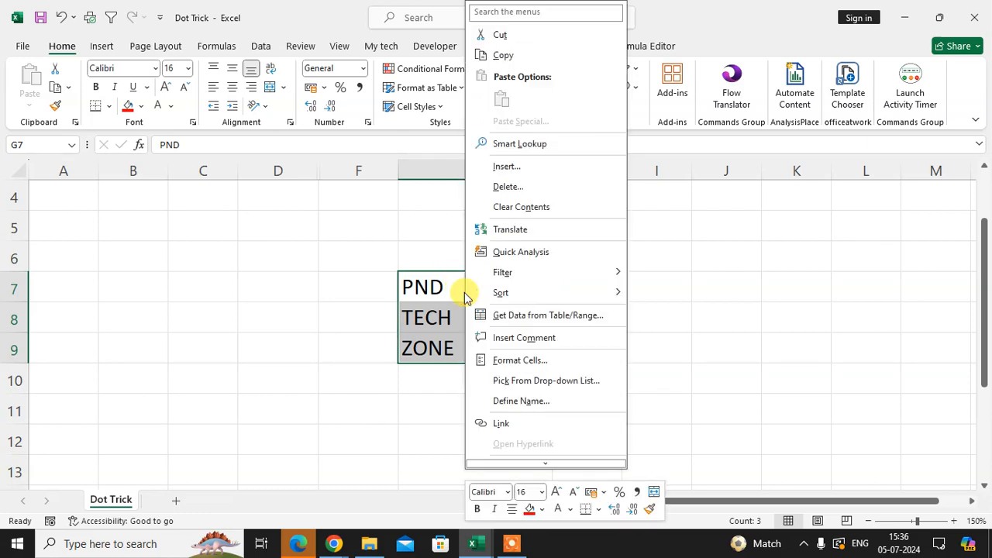
mouse_move(538, 361)
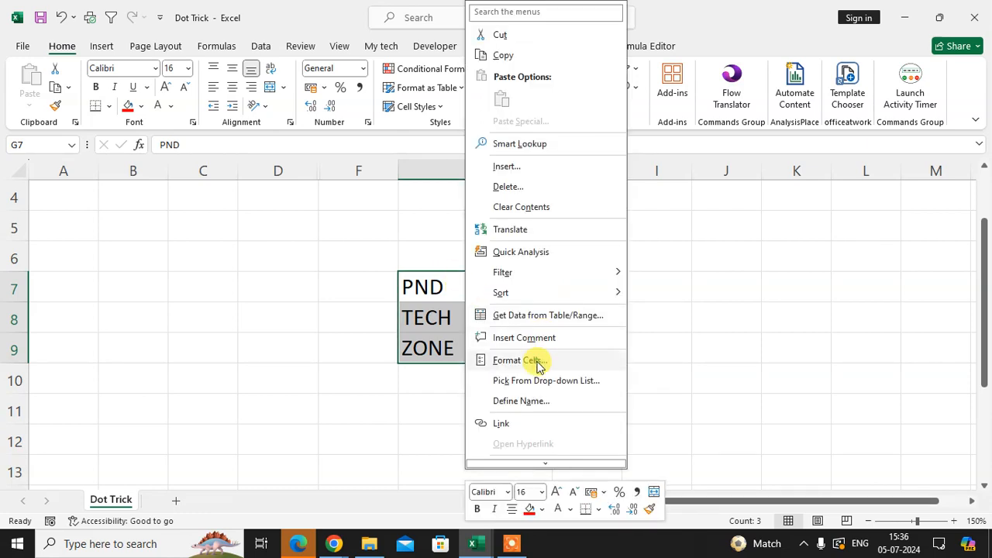
left_click(516, 361)
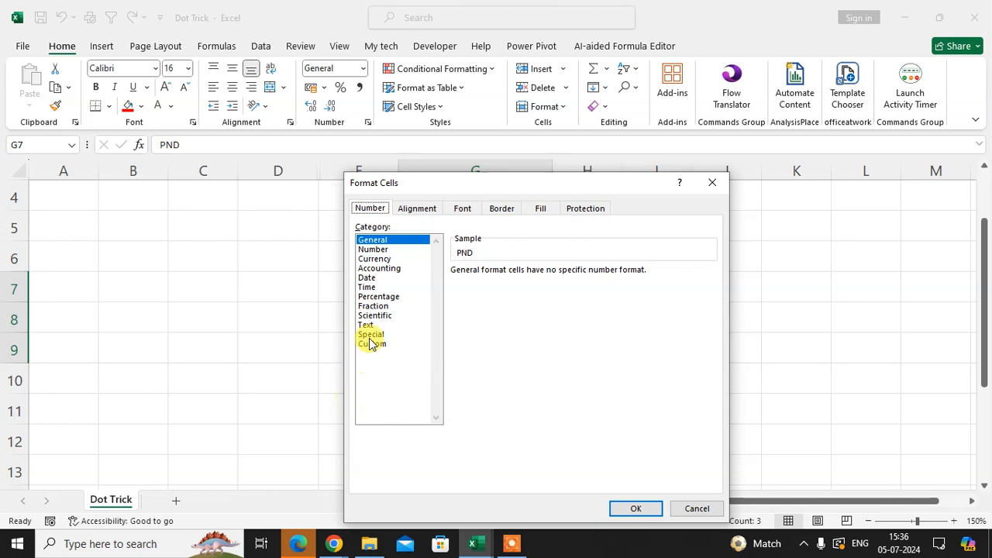
Apply the custom number format @*. to G7:G9.
left_click(372, 343)
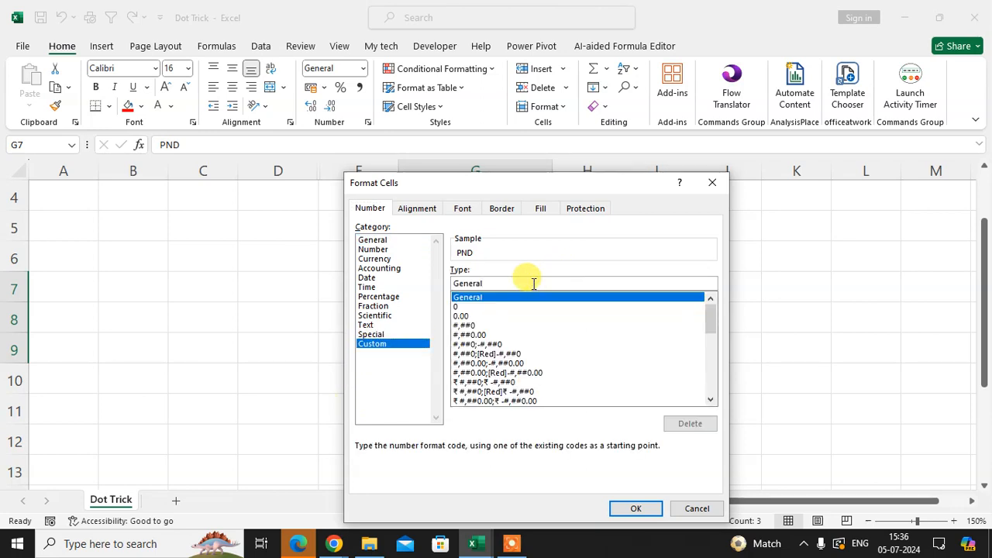
type("@")
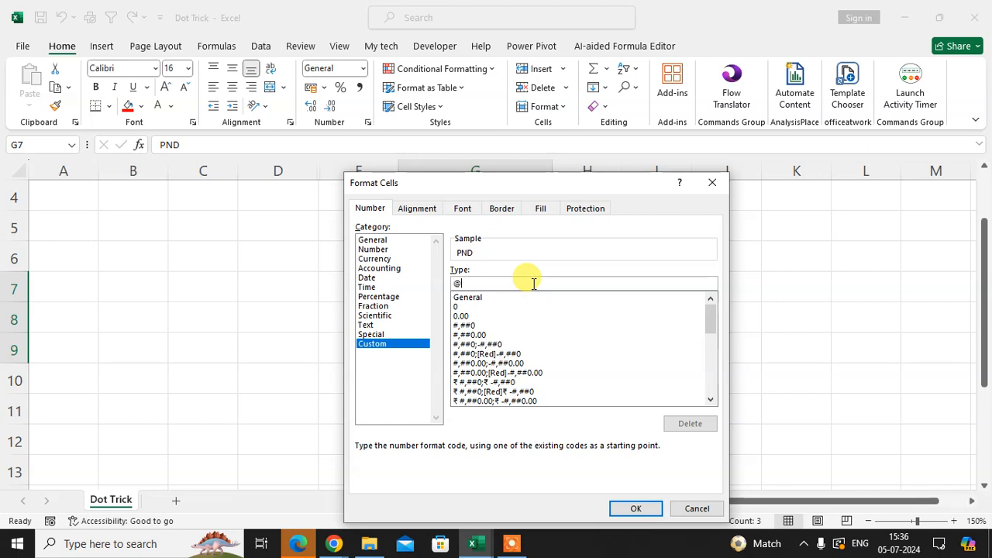
type("*")
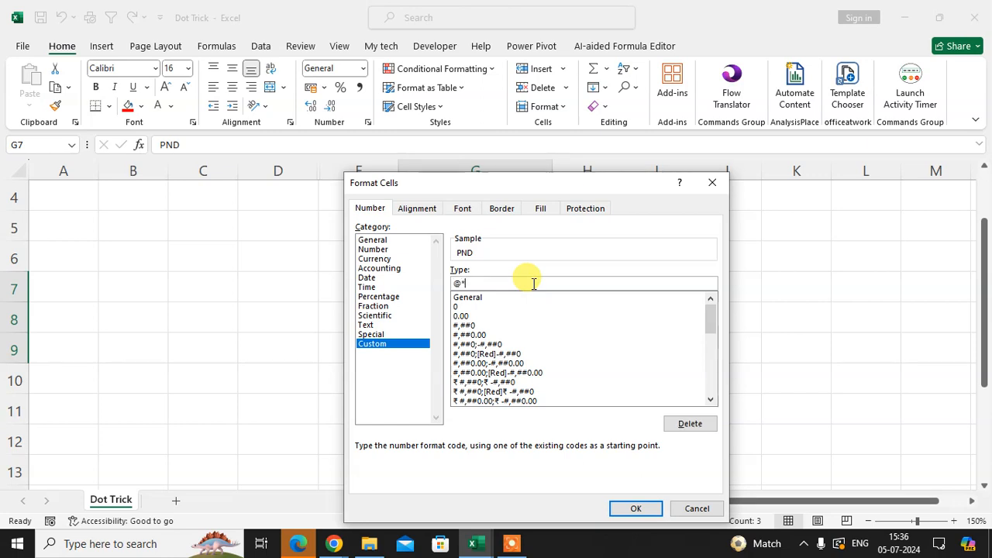
type(".")
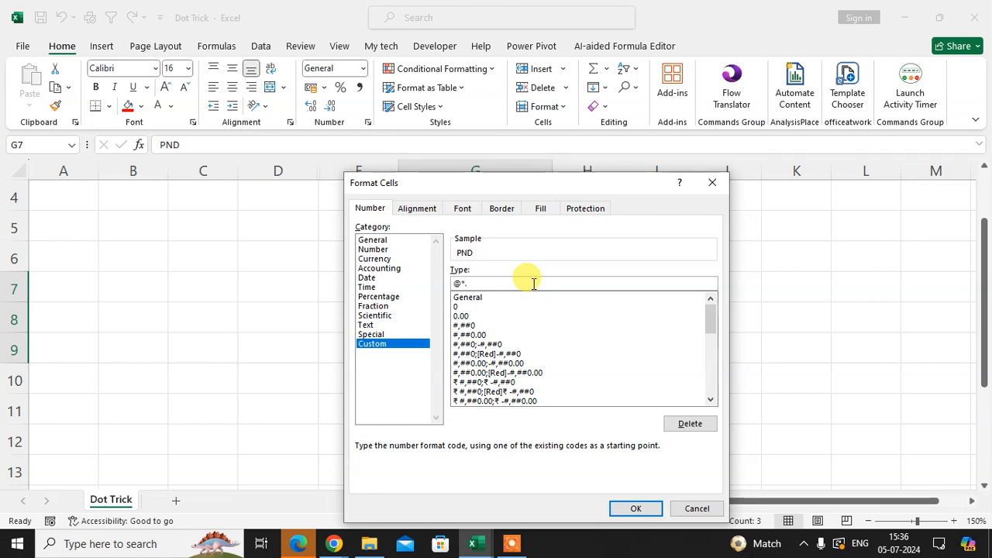
left_click(635, 508)
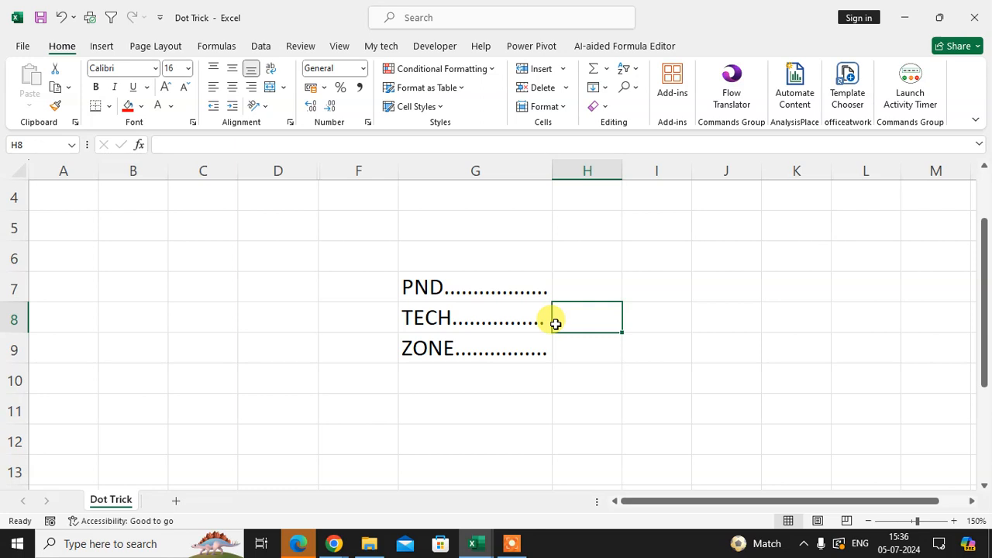
mouse_move(431, 257)
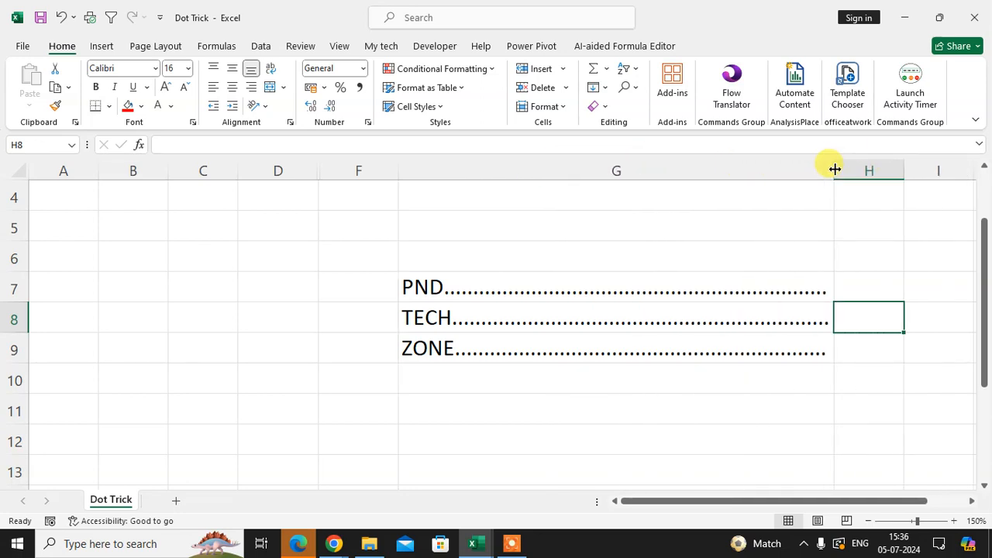
Start editing PND in G7 after widening column G.
double_click(424, 287)
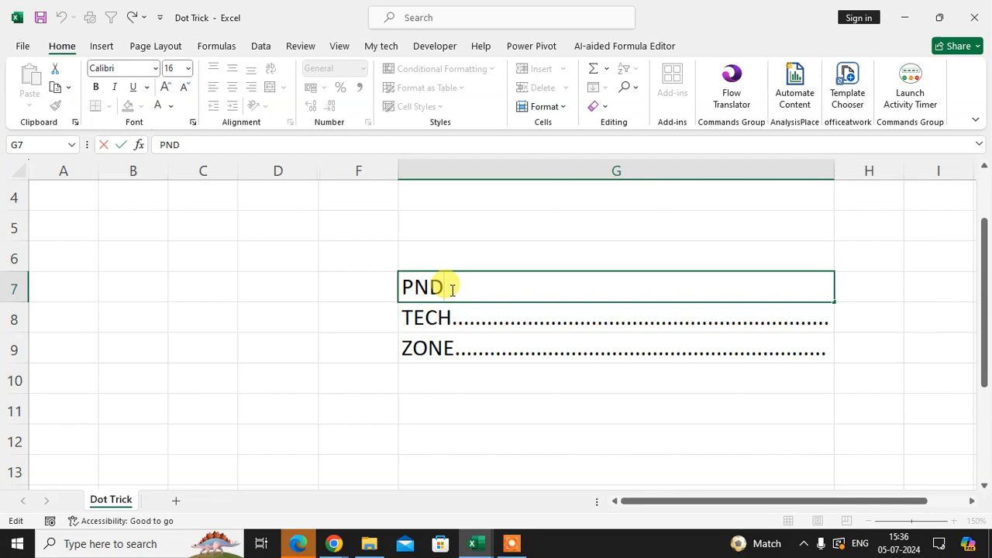
Shorten the G7 entry from PND to P.
key("BackSpace")
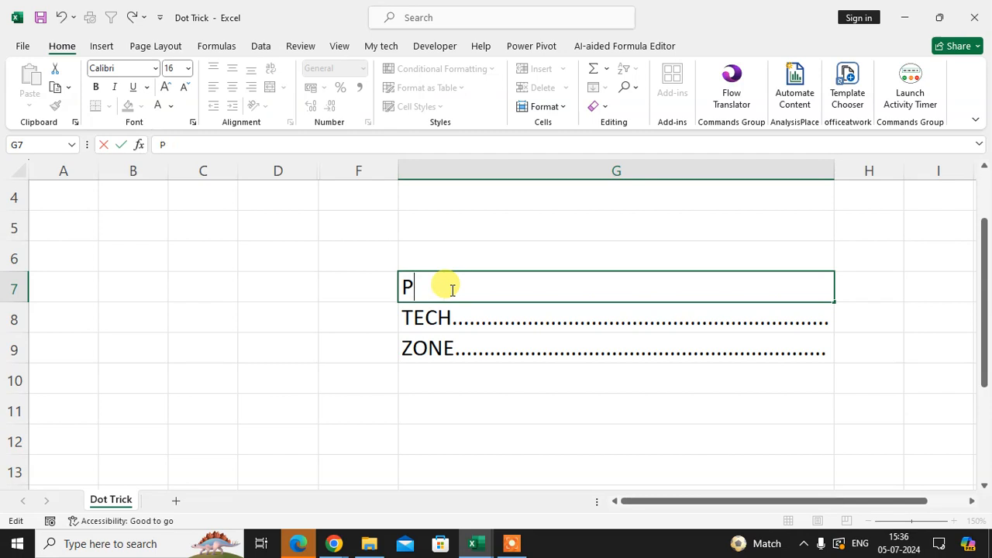
key("Enter")
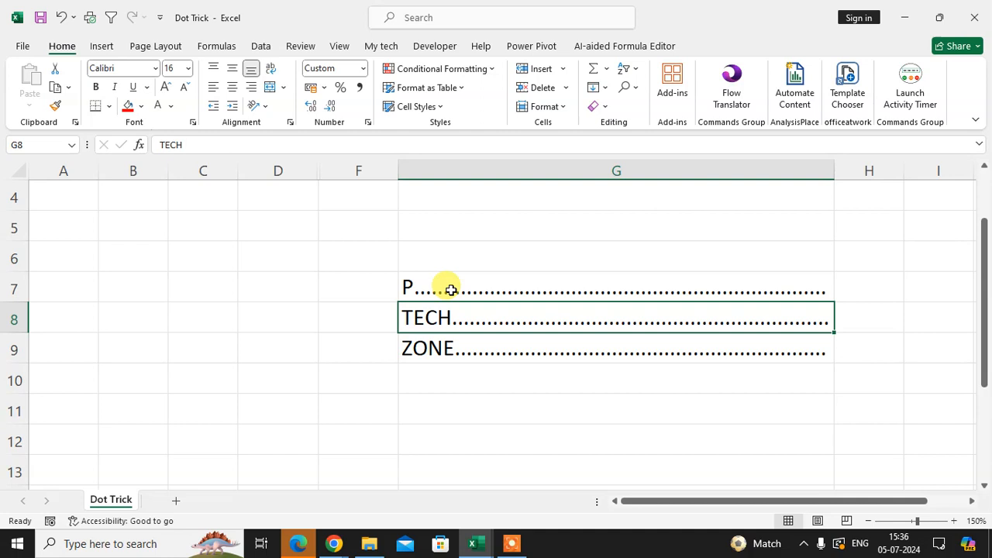